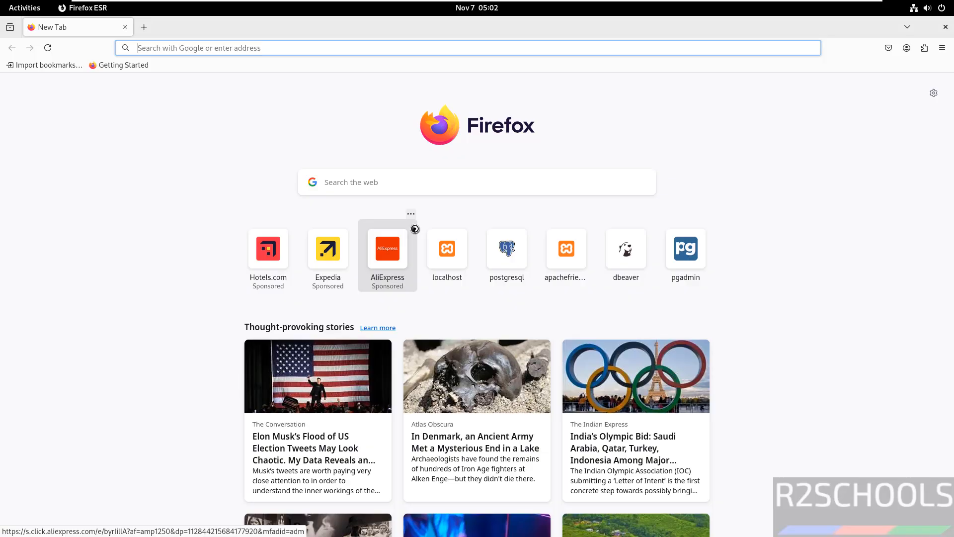
mouse_move(84, 126)
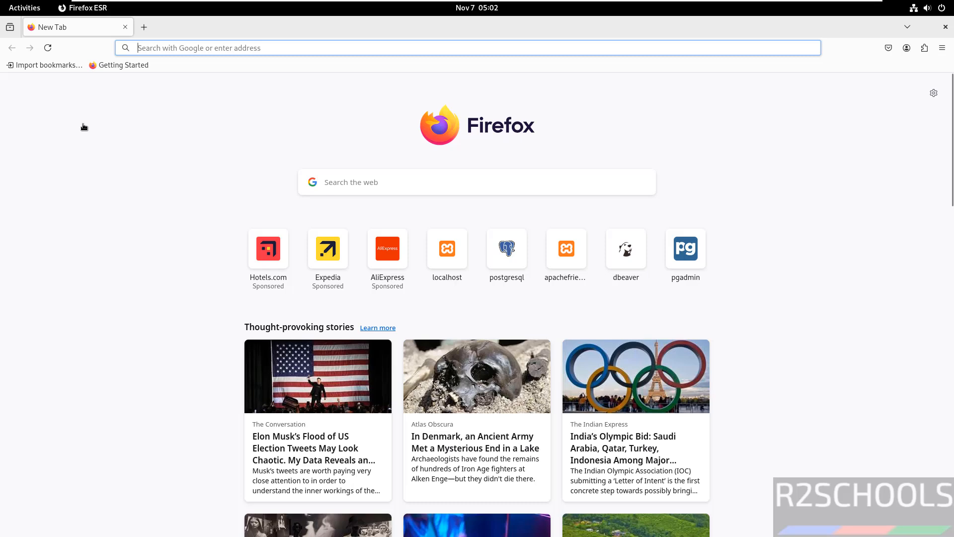
mouse_move(273, 44)
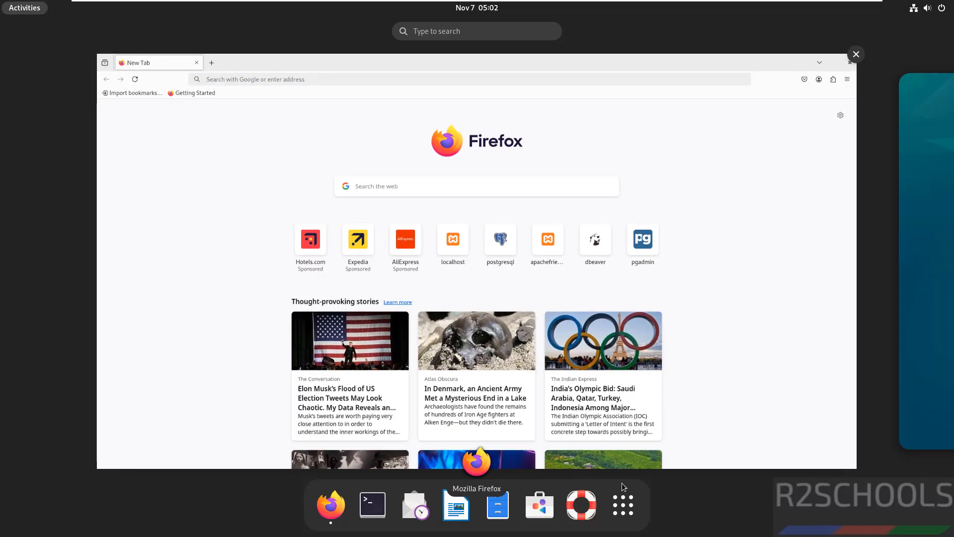
Search the GNOME application grid for 'xamp'.
click(622, 503)
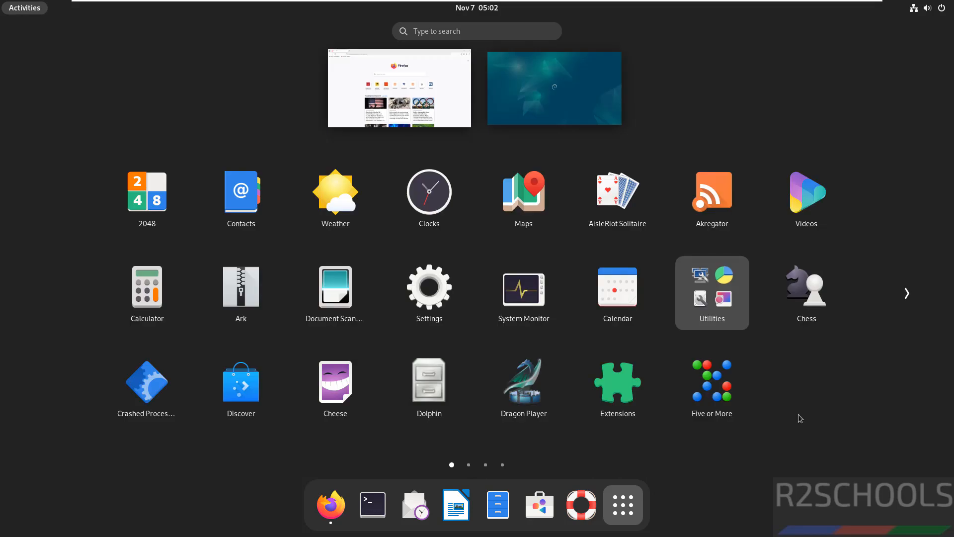
click(476, 31)
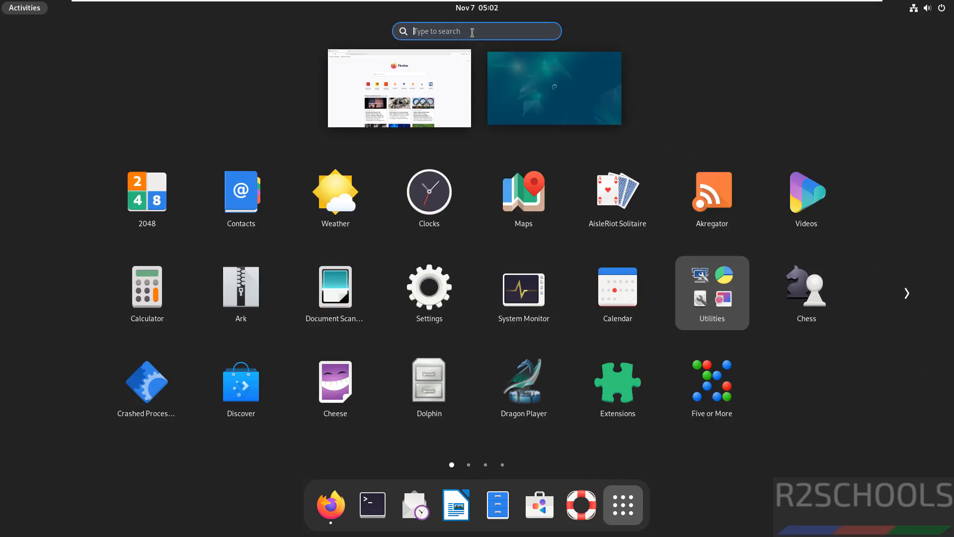
text(xamp)
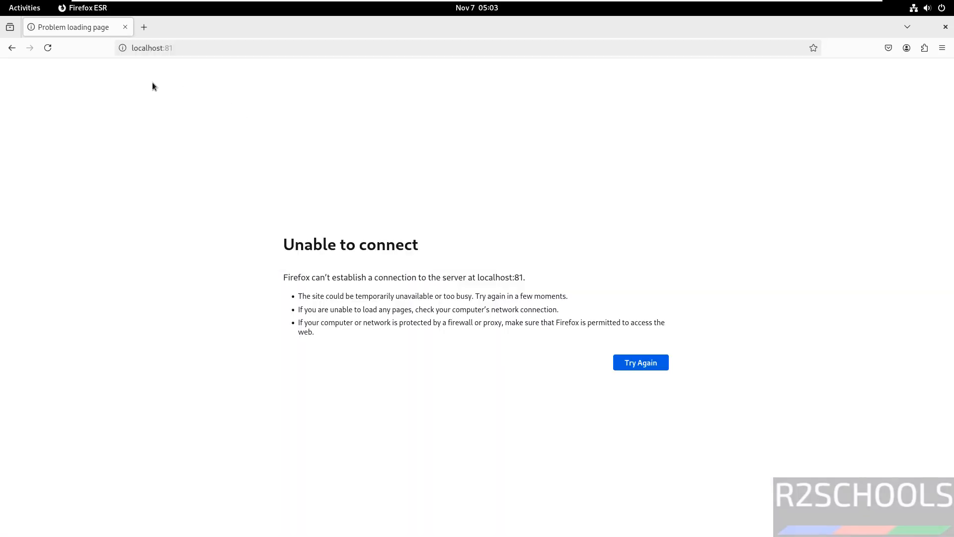
mouse_move(146, 90)
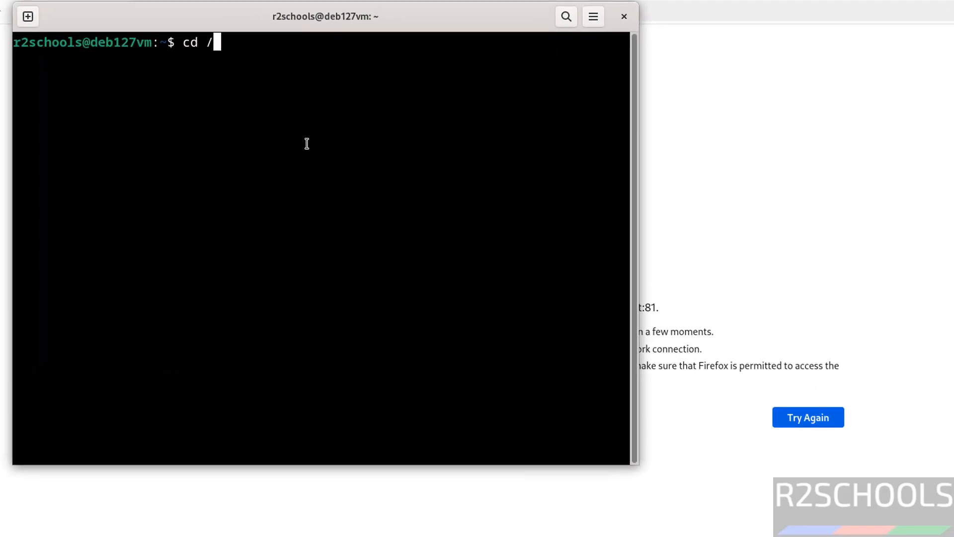
In /opt/lampp, launch manager-linux-x64.run with sudo to open the XAMPP manager.
text(opt/lampp/)
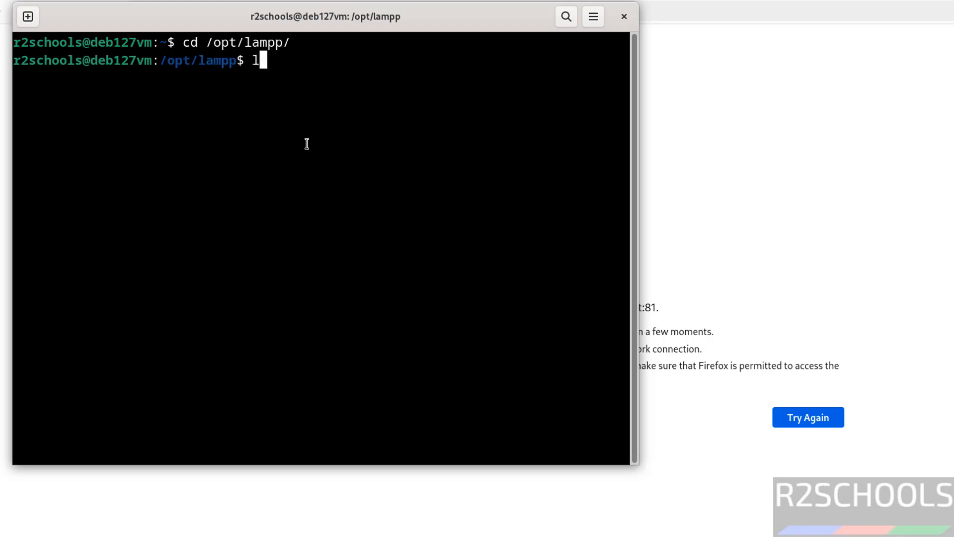
key(Return)
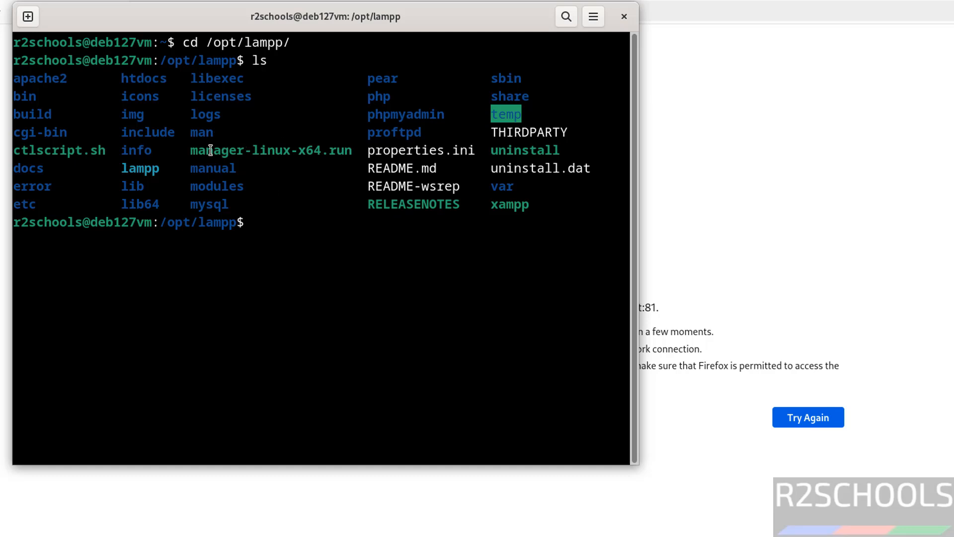
mouse_move(313, 146)
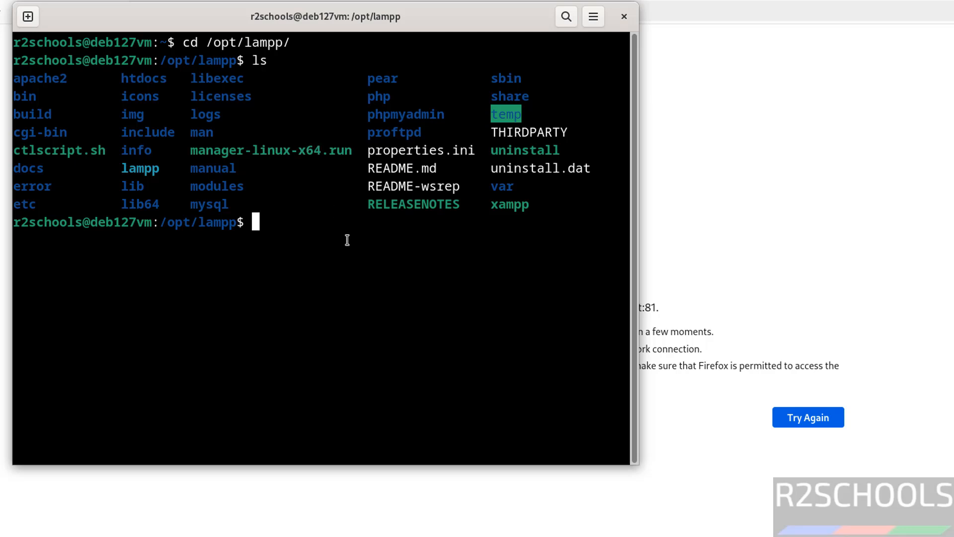
text(sud)
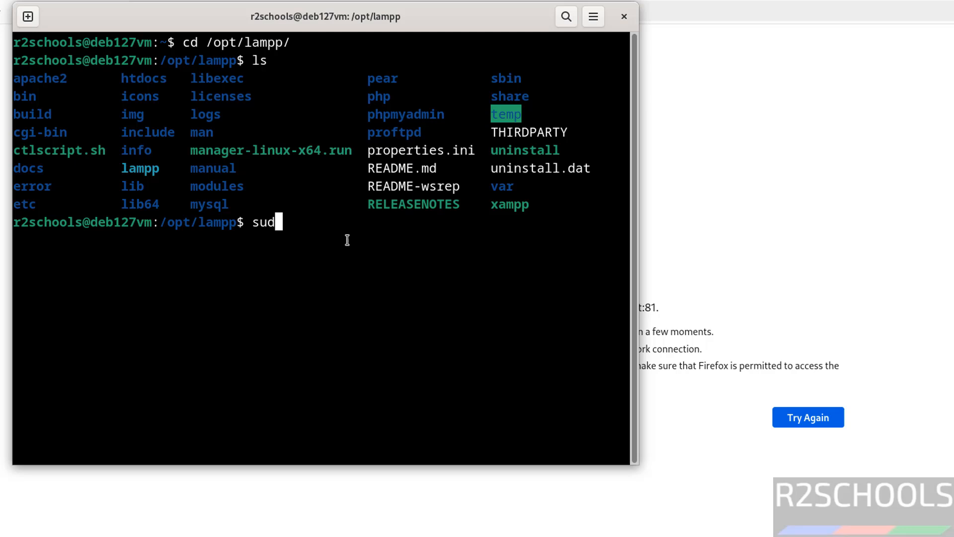
text(o ./)
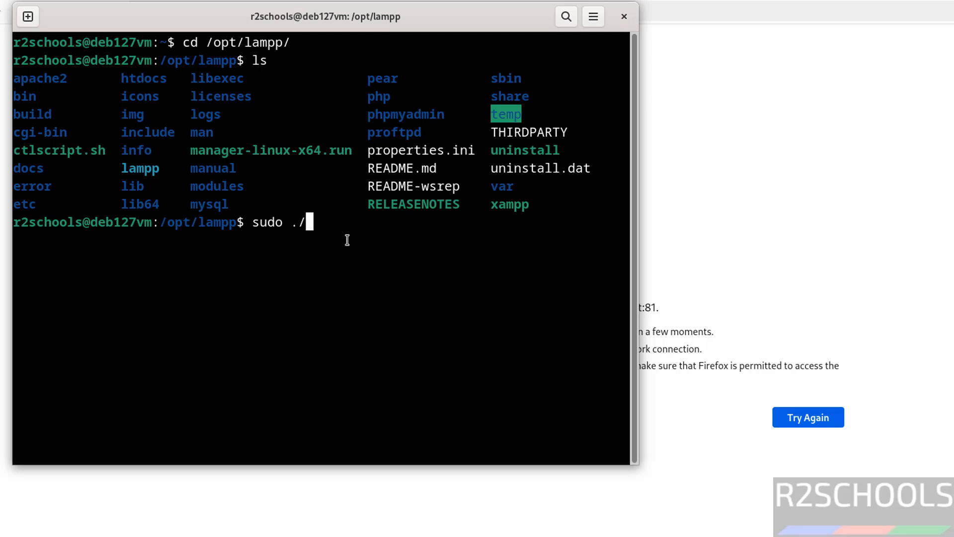
text(manager-)
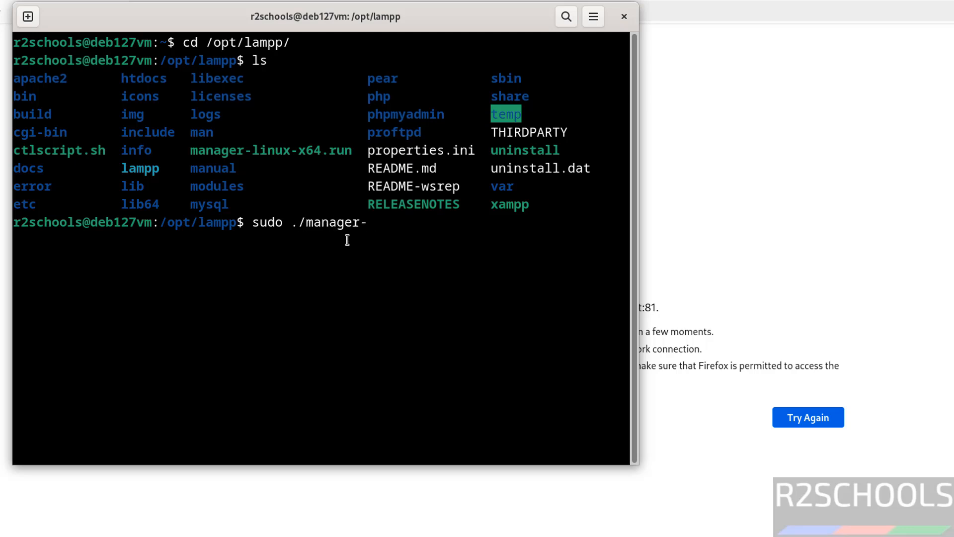
text(linux)
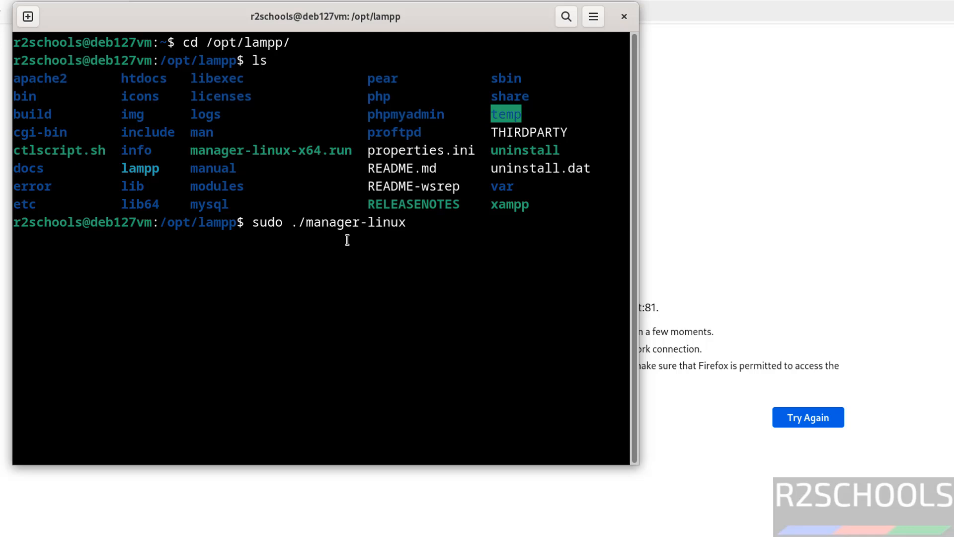
text(-)
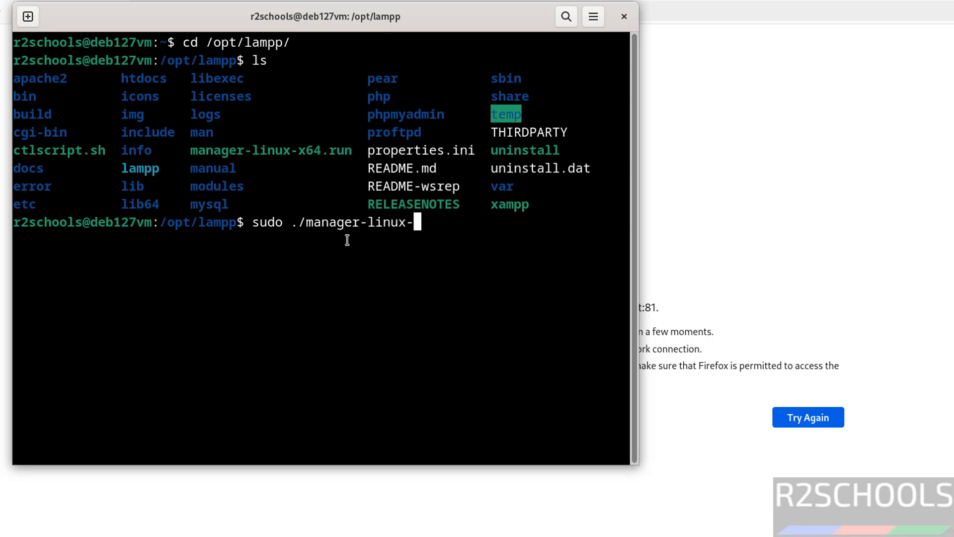
text(x64)
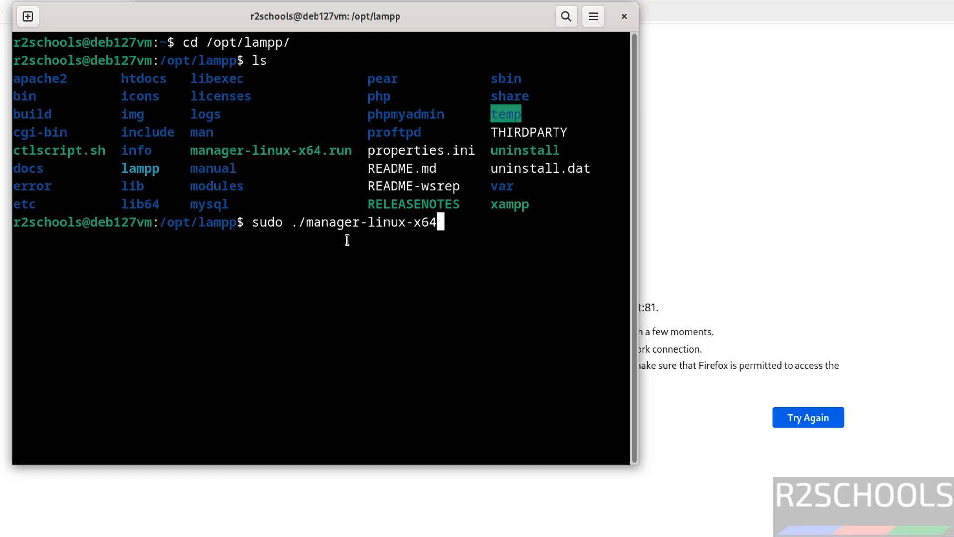
key(Return)
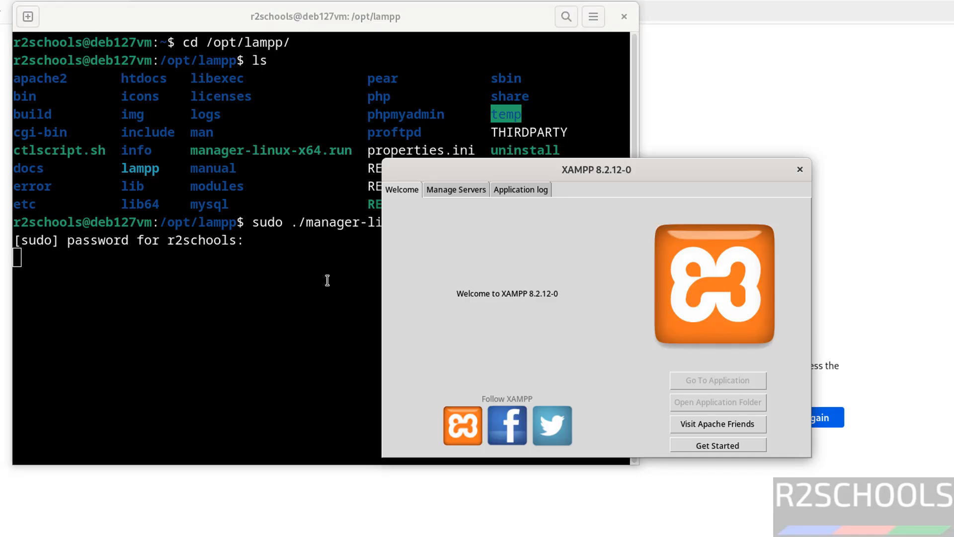
mouse_move(494, 208)
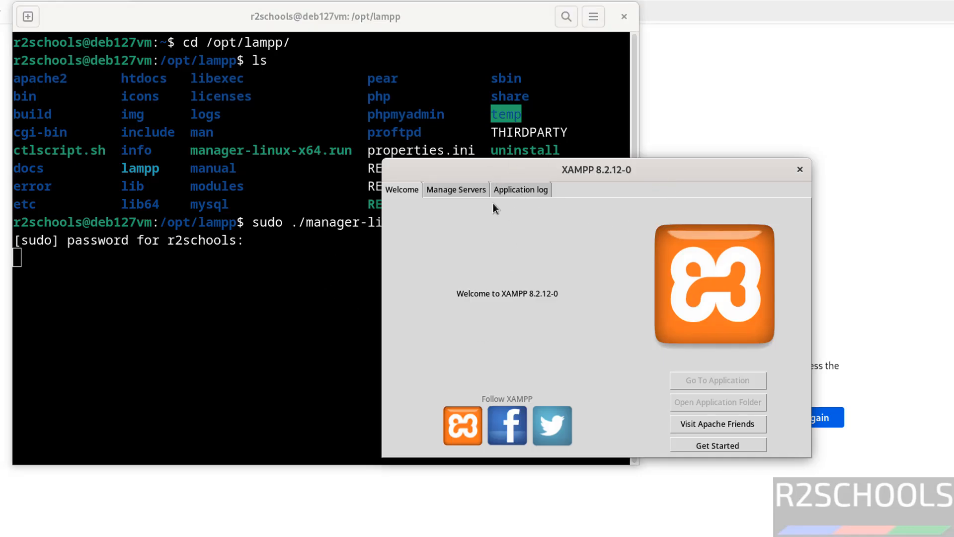
Review the MySQL and ProFTPD entries, start Apache Web Server, then select MySQL Database.
click(455, 189)
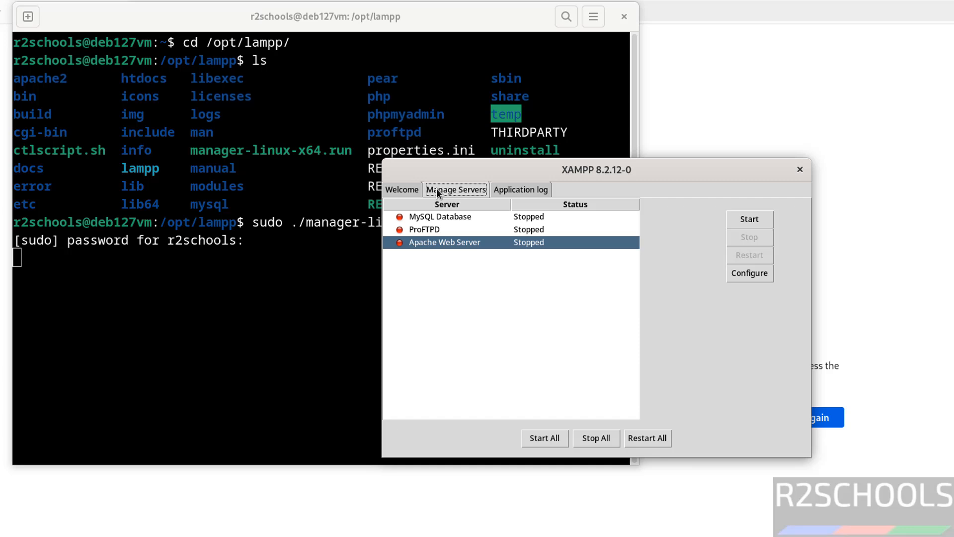
click(439, 217)
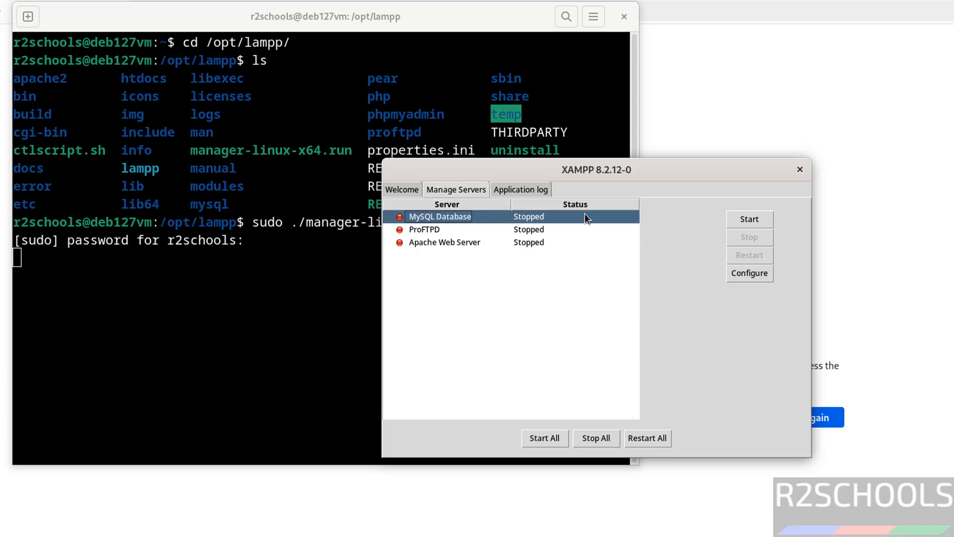
click(424, 230)
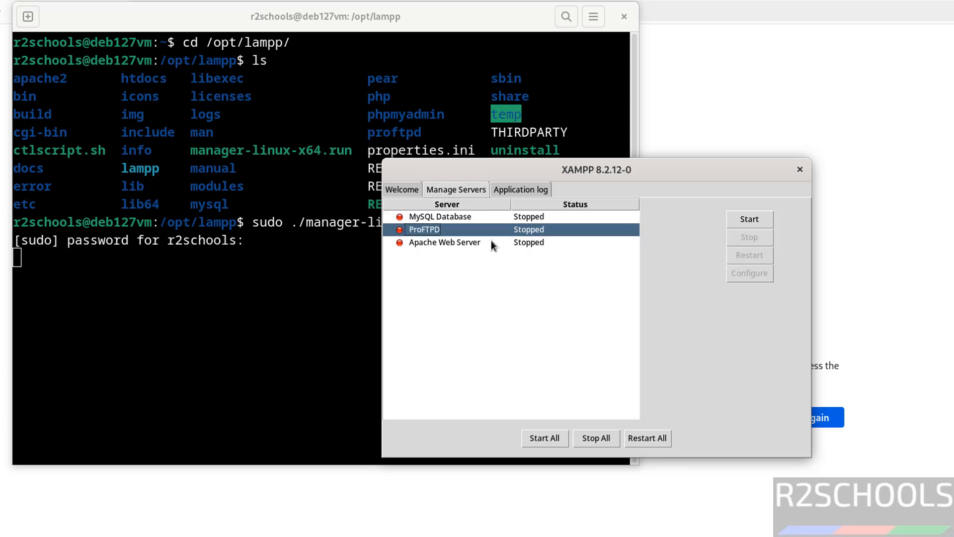
mouse_move(485, 248)
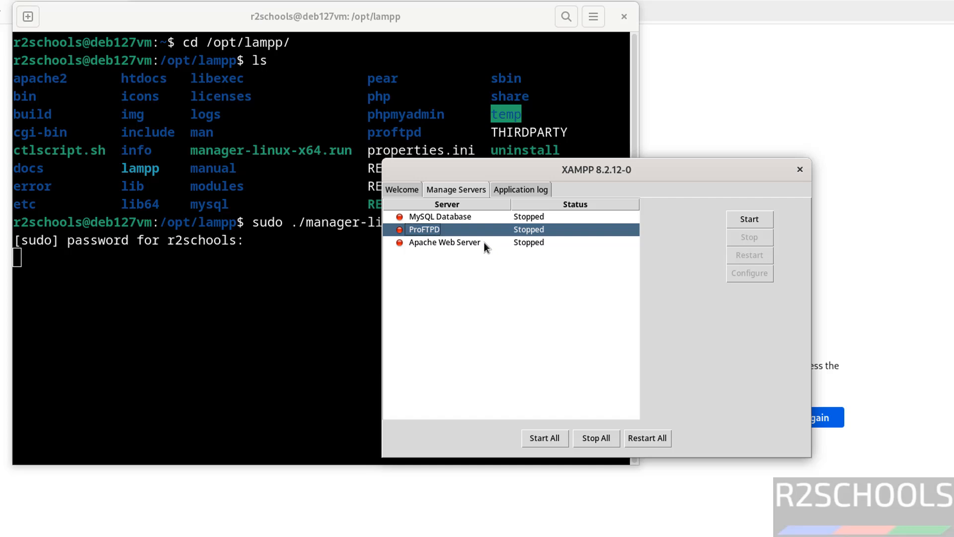
click(444, 242)
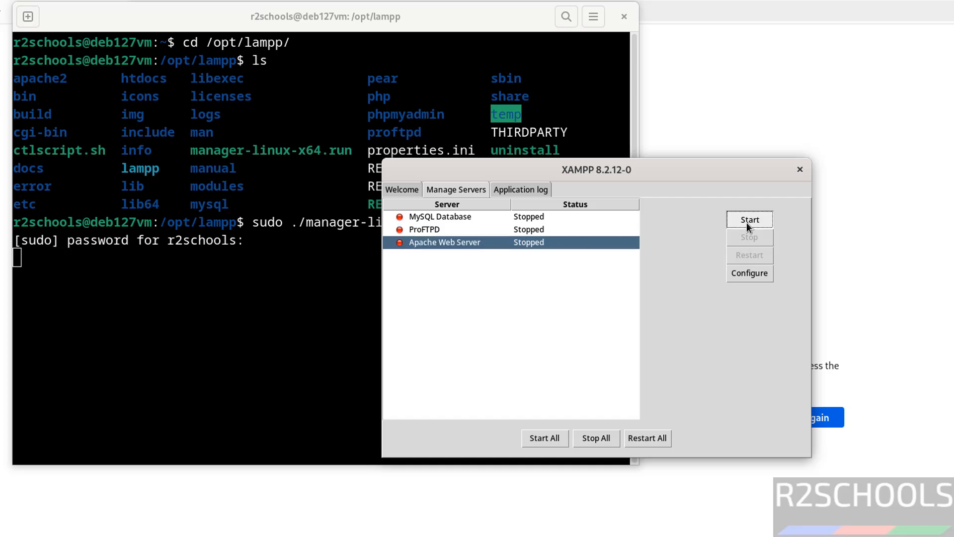
click(748, 219)
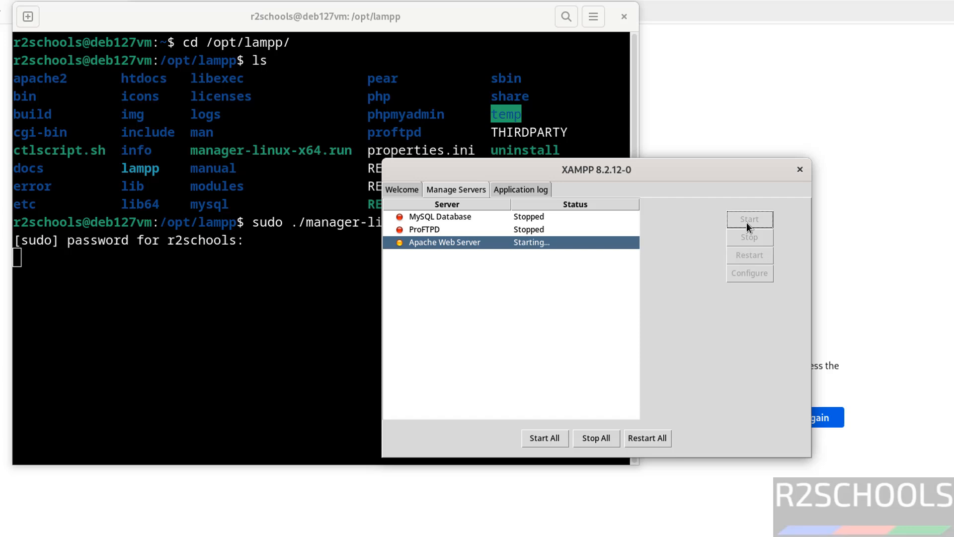
click(439, 216)
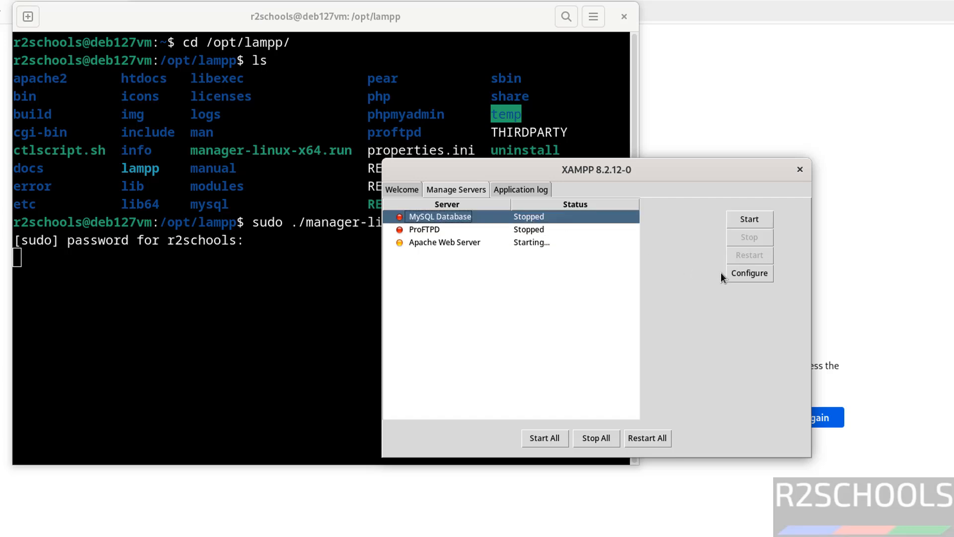
mouse_move(739, 282)
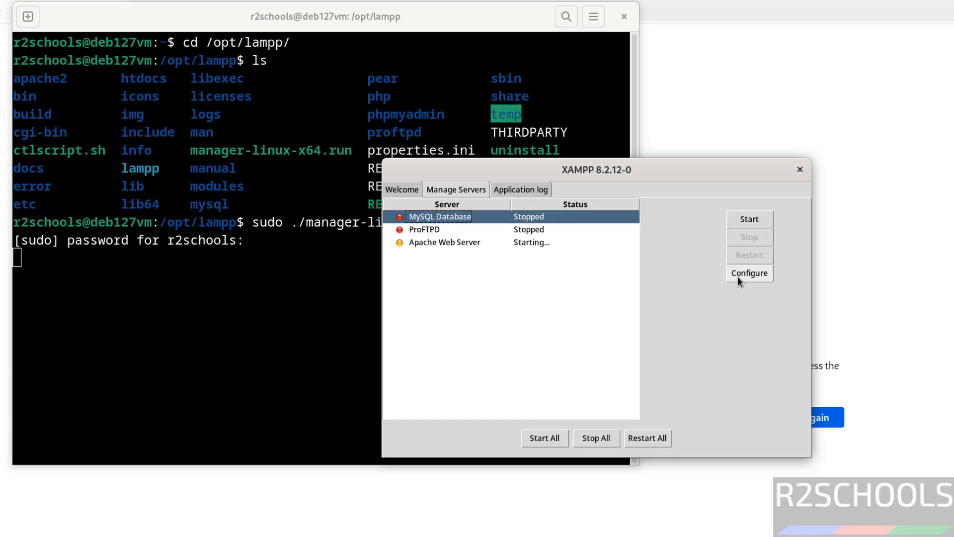
View MySQL's port 3306 settings, then Apache Web Server's port 81 settings.
click(749, 273)
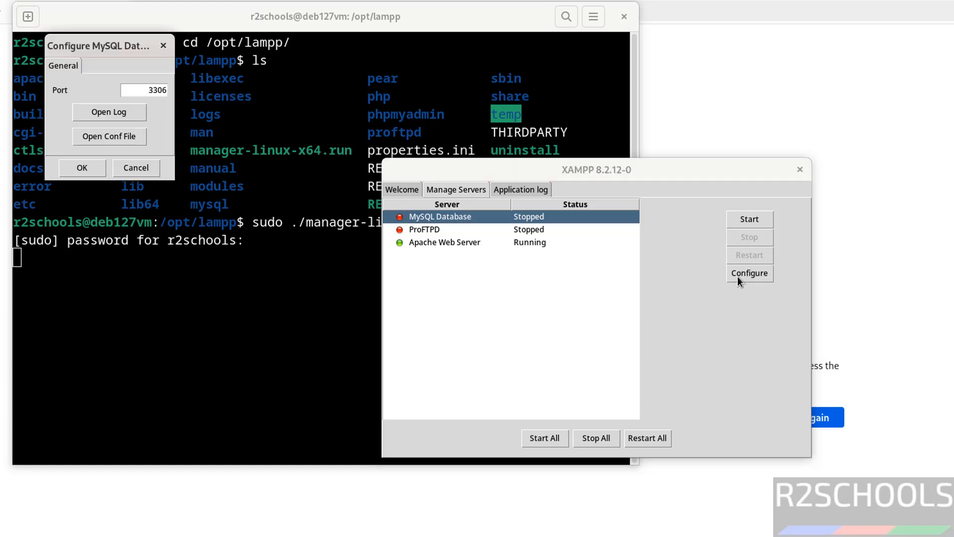
mouse_move(109, 111)
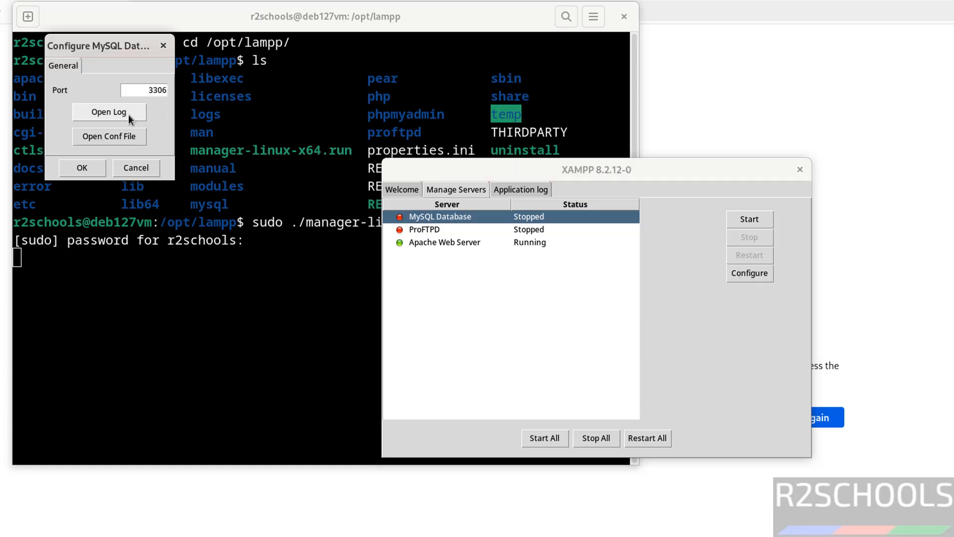
mouse_move(118, 132)
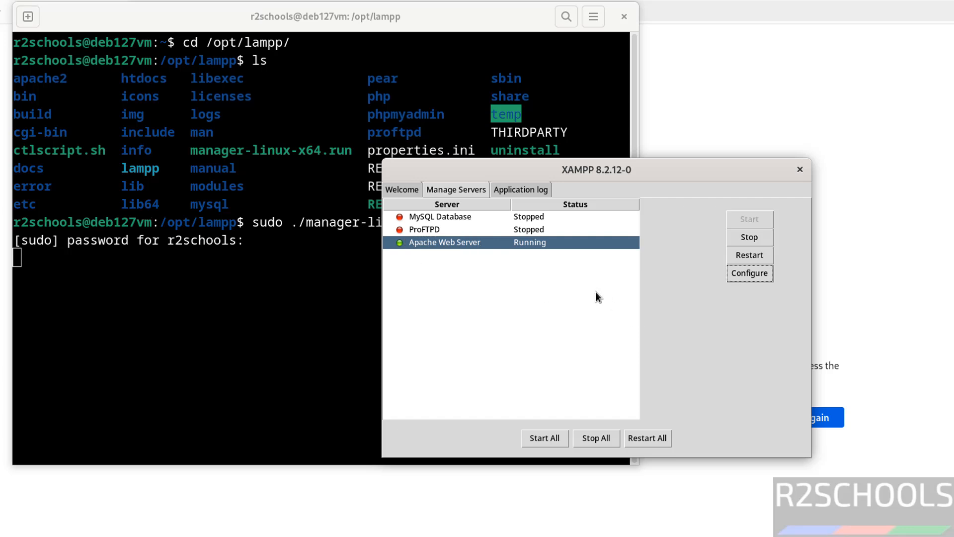
mouse_move(754, 286)
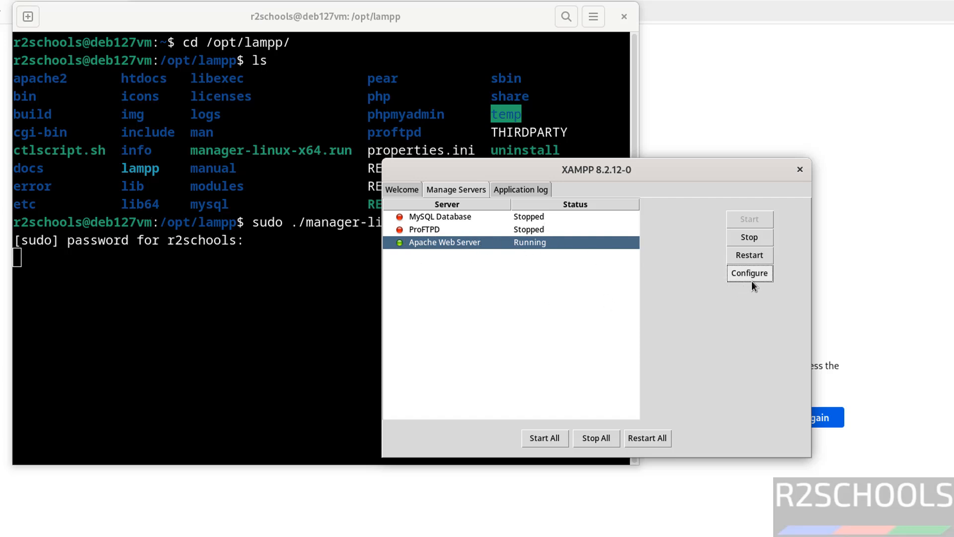
click(749, 273)
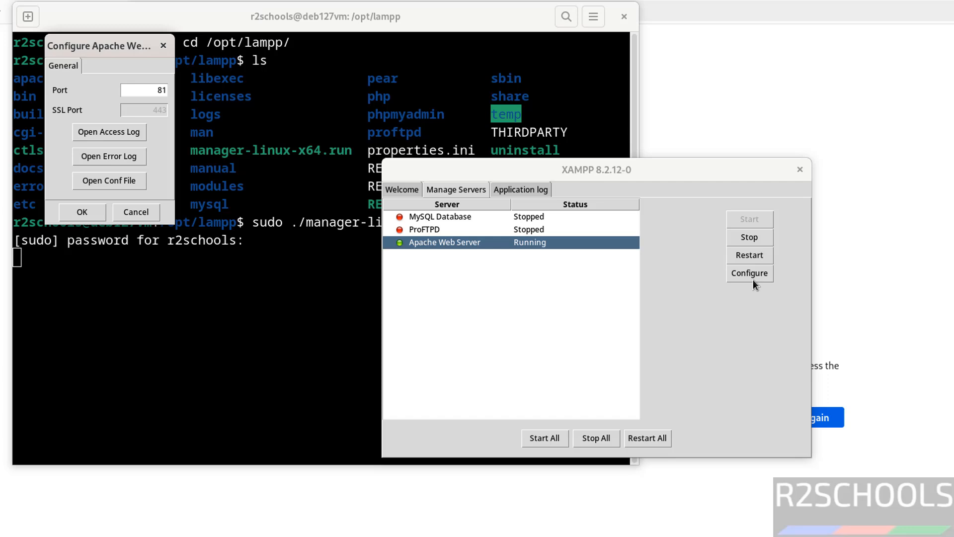
mouse_move(109, 132)
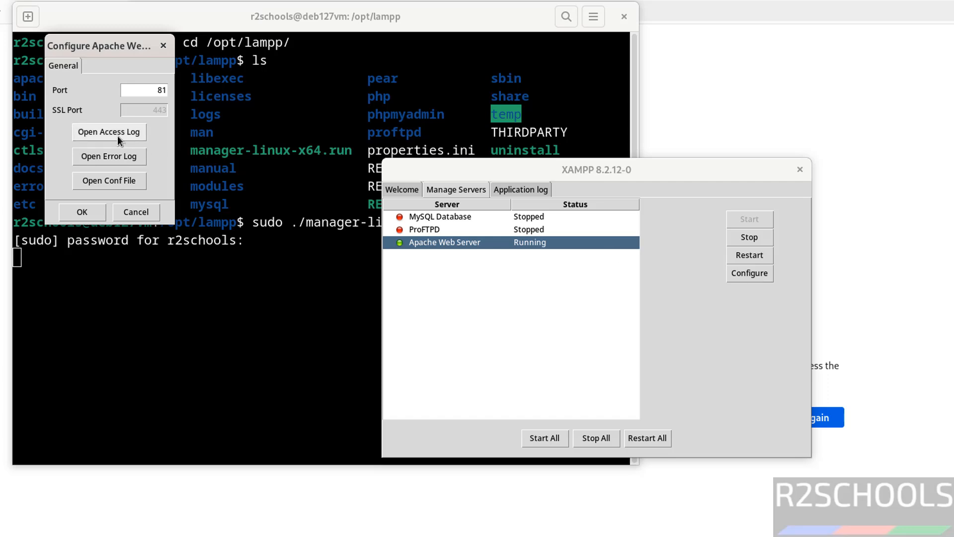
mouse_move(109, 173)
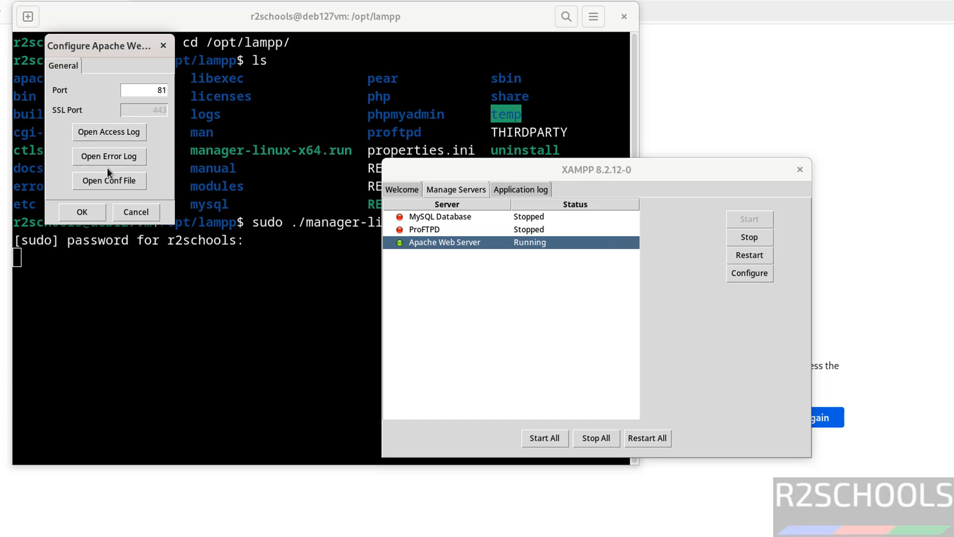
mouse_move(135, 212)
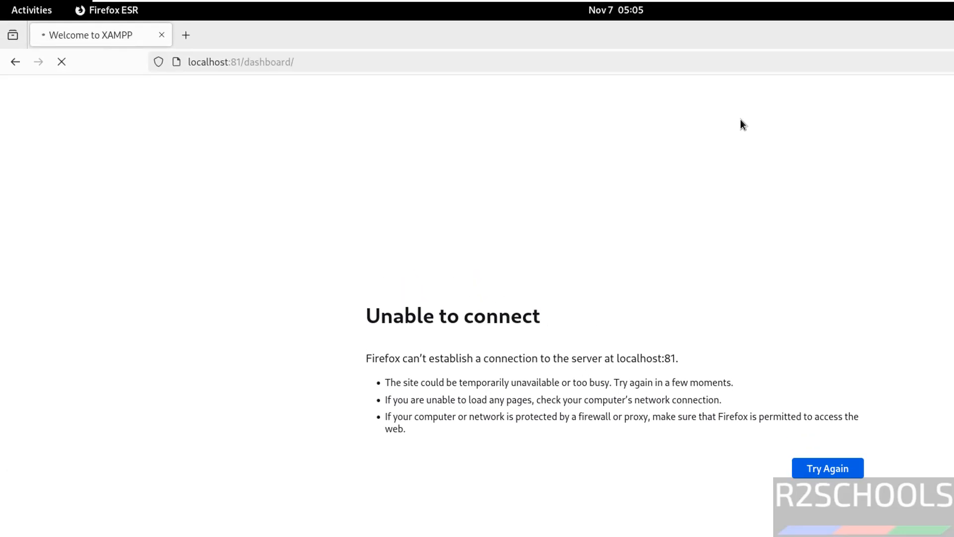
Retry loading localhost:81 in Firefox, then select MySQL Database in XAMPP.
click(826, 469)
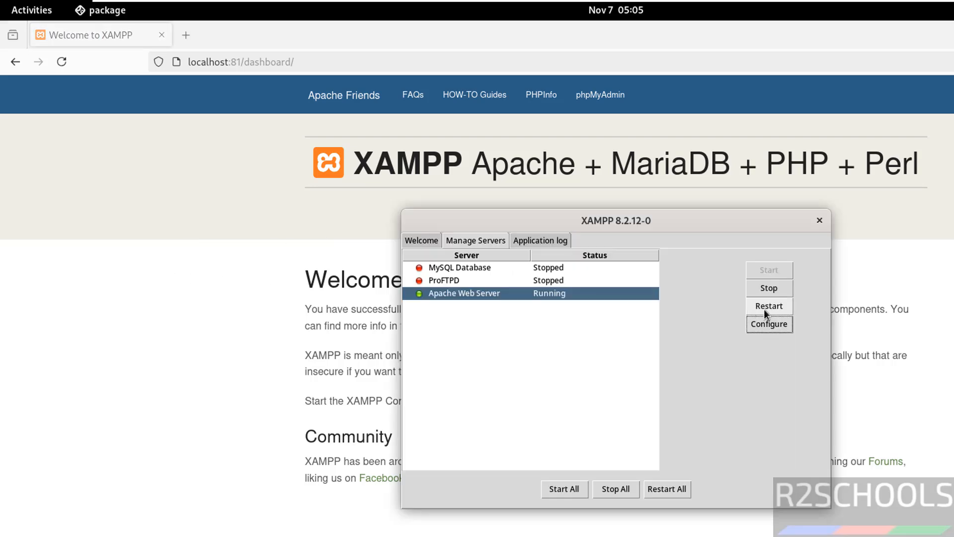
mouse_move(568, 285)
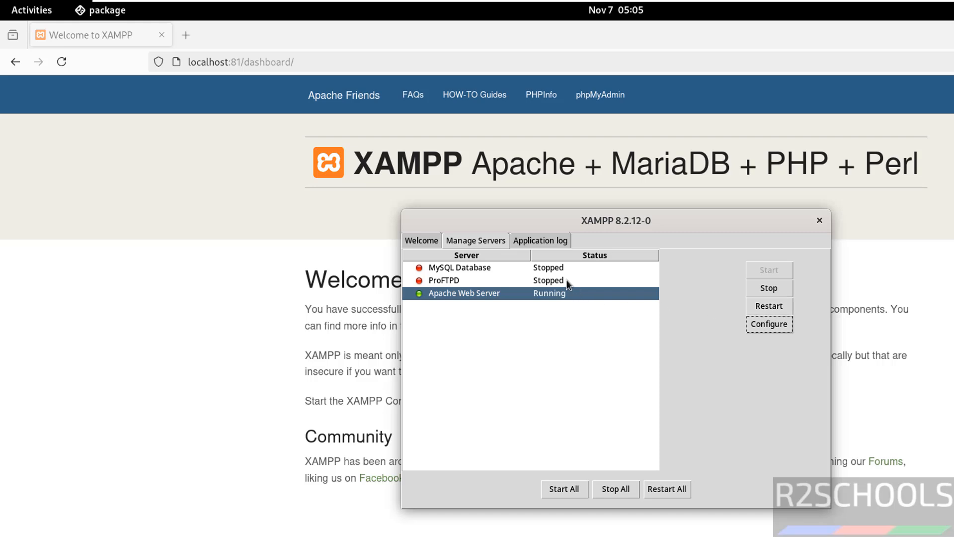
click(459, 268)
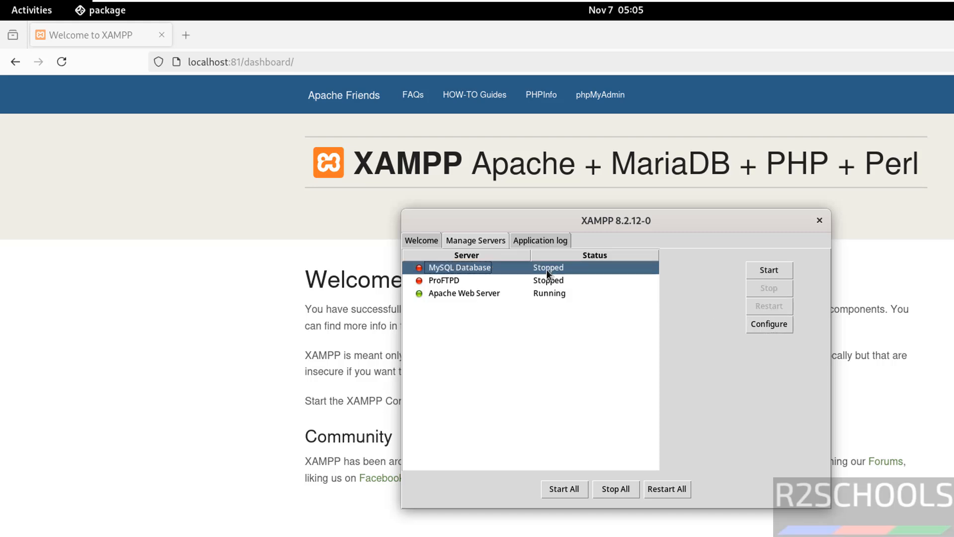
Start the MySQL Database server alongside the running Apache Web Server.
click(768, 270)
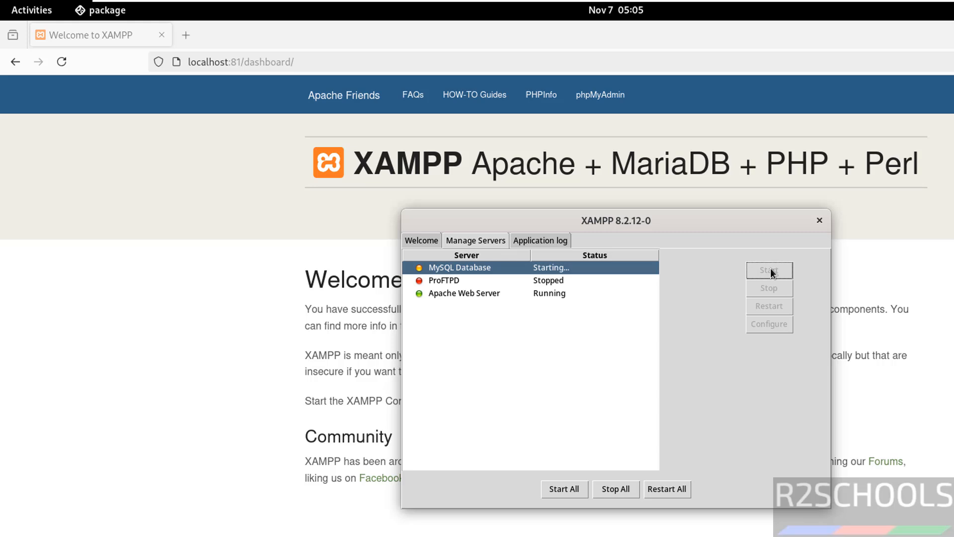
mouse_move(552, 493)
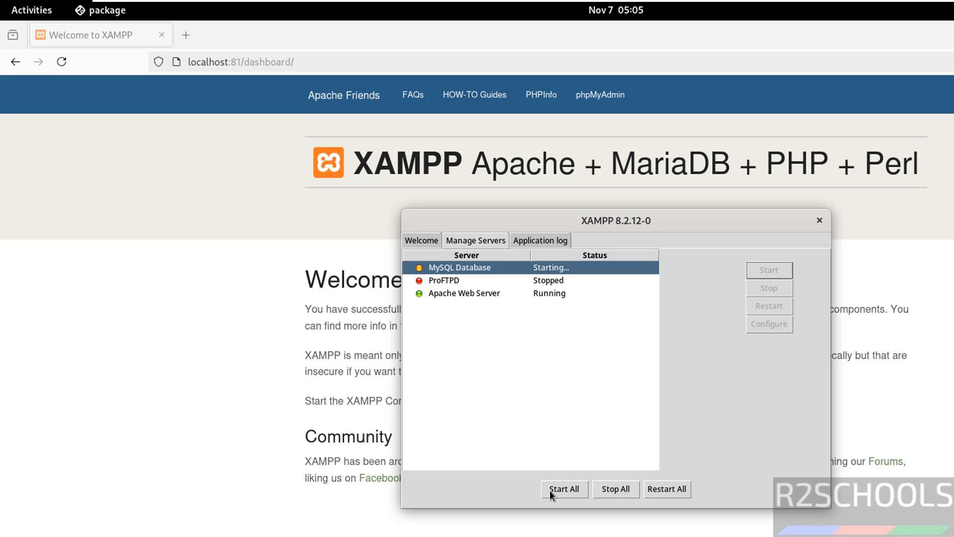
mouse_move(699, 440)
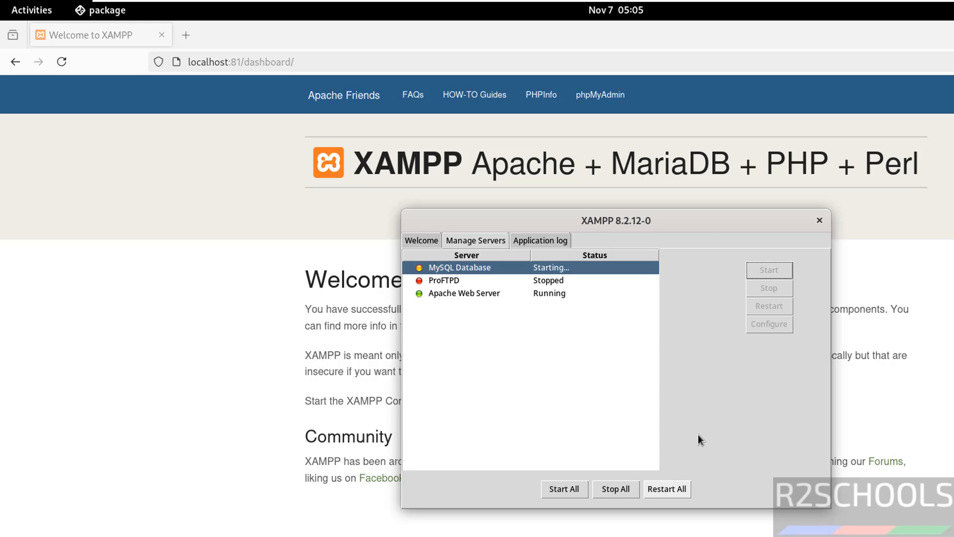
mouse_move(687, 384)
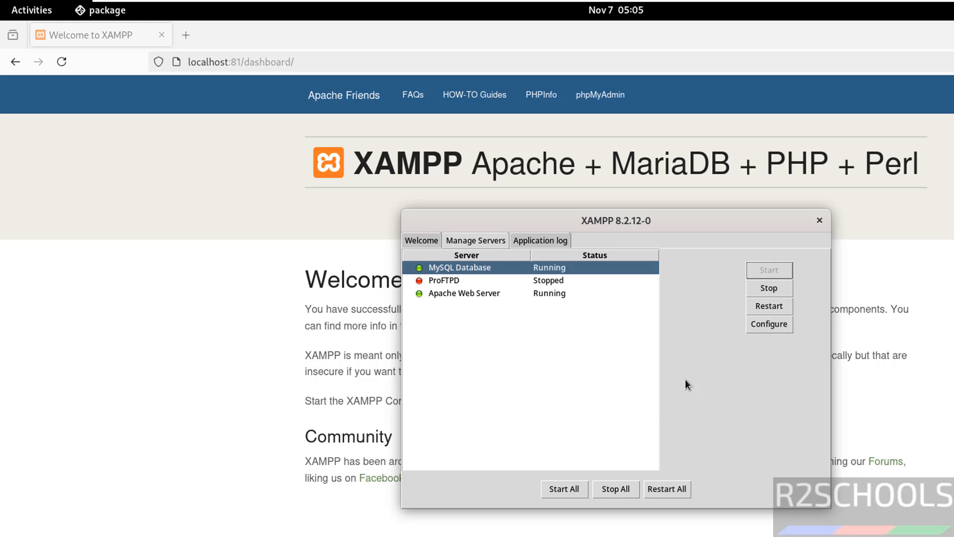
mouse_move(741, 286)
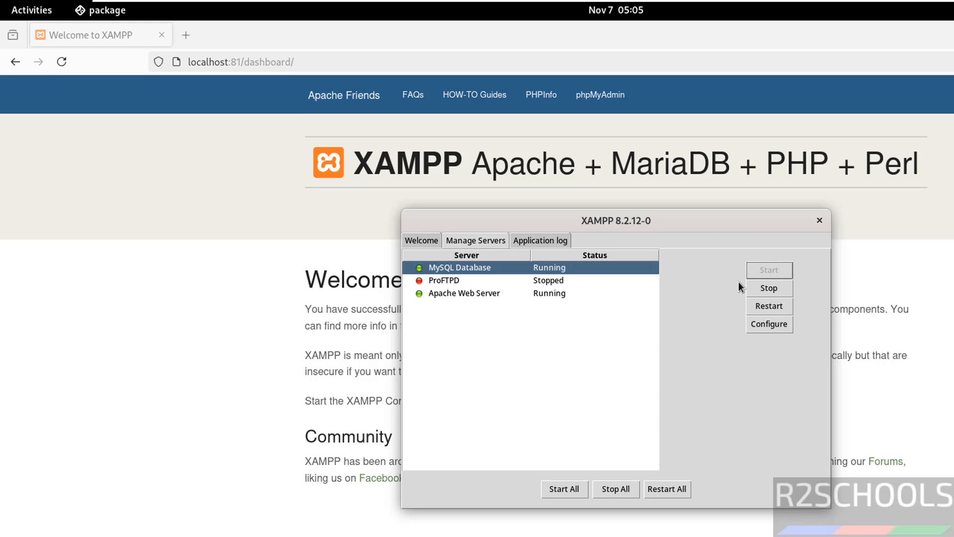